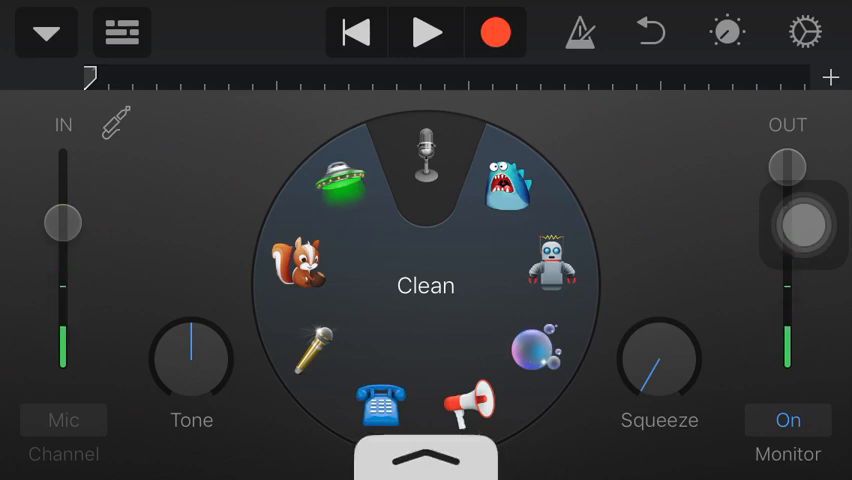
Apply the Monster voice effect in place of Clean on the Audio Recorder's voice wheel
{"action": "left_click", "coordinate": [505, 175]}
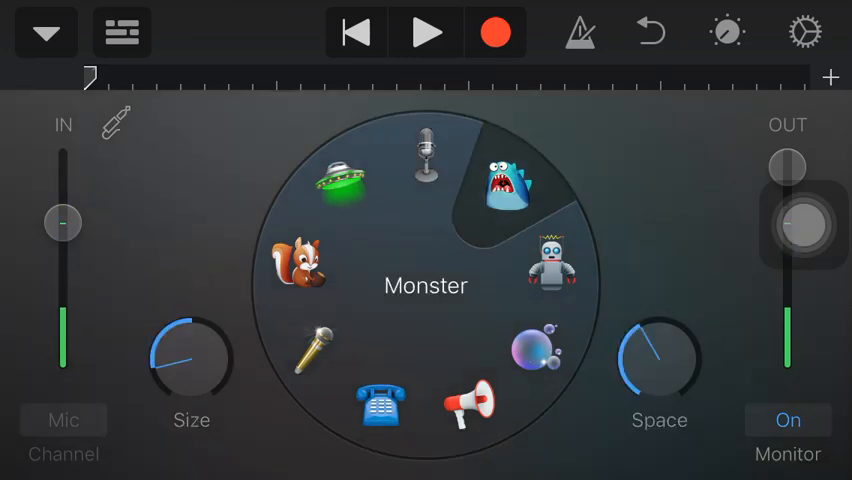